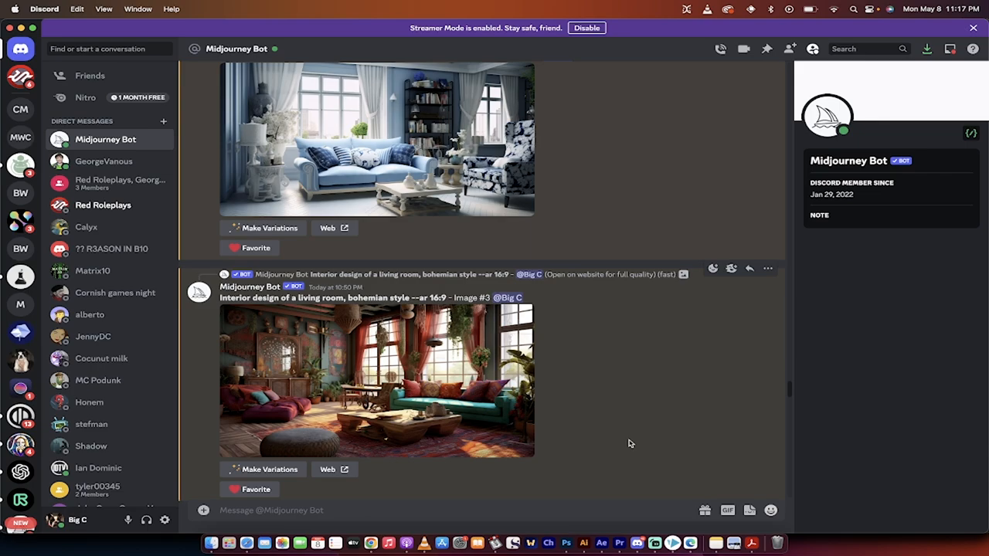
Scroll the Midjourney Bot DM down to the Nordic living room description and prompt.
scroll(down, 3)
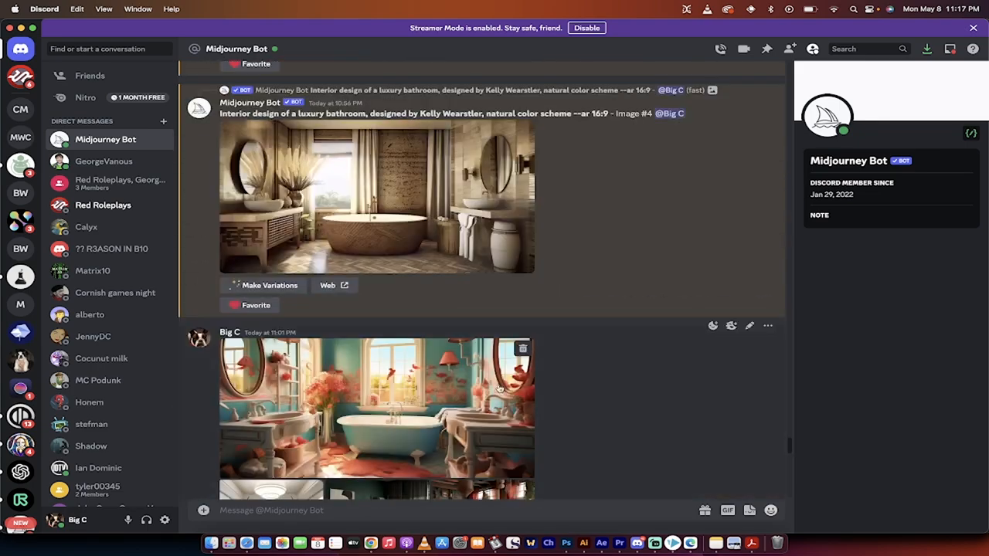
scroll(down, 3)
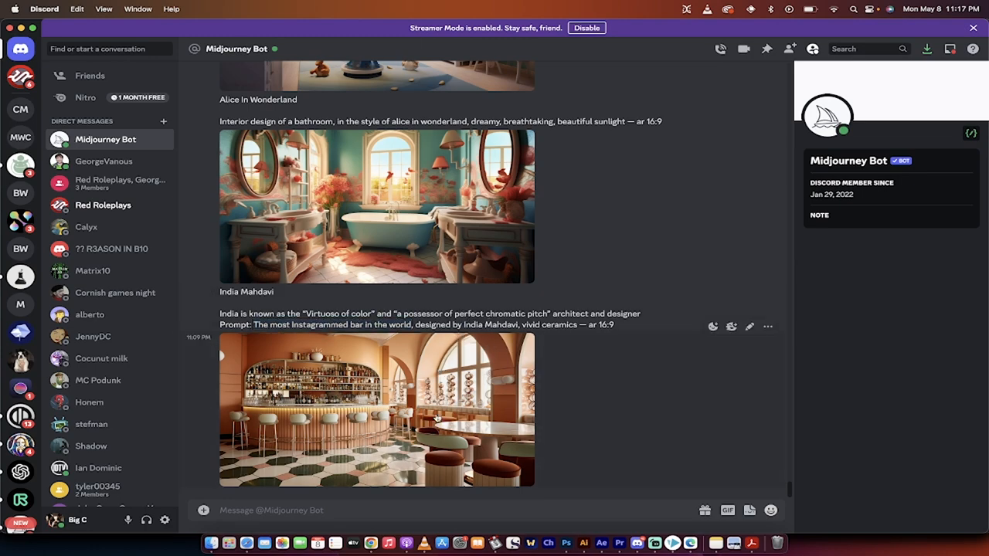
scroll(down, 3)
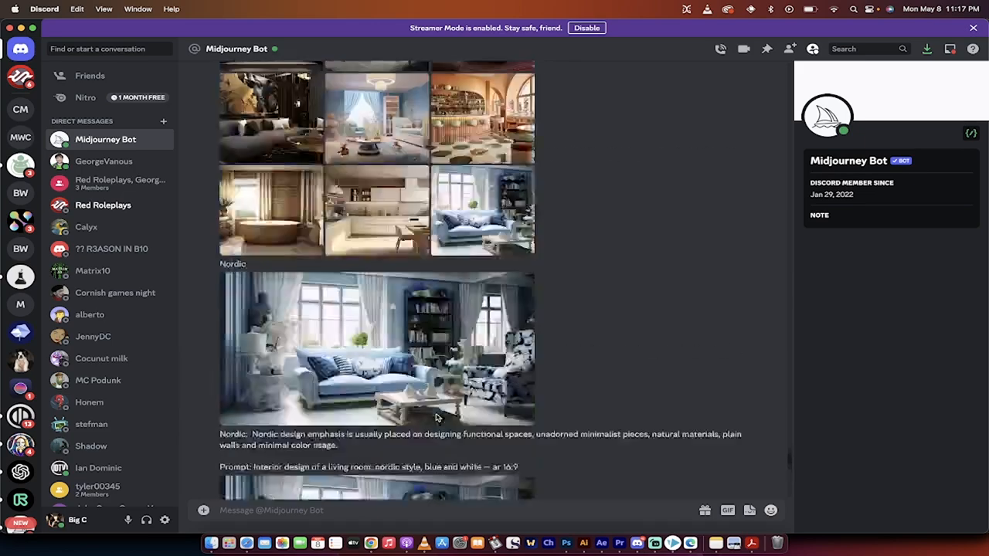
scroll(down, 3)
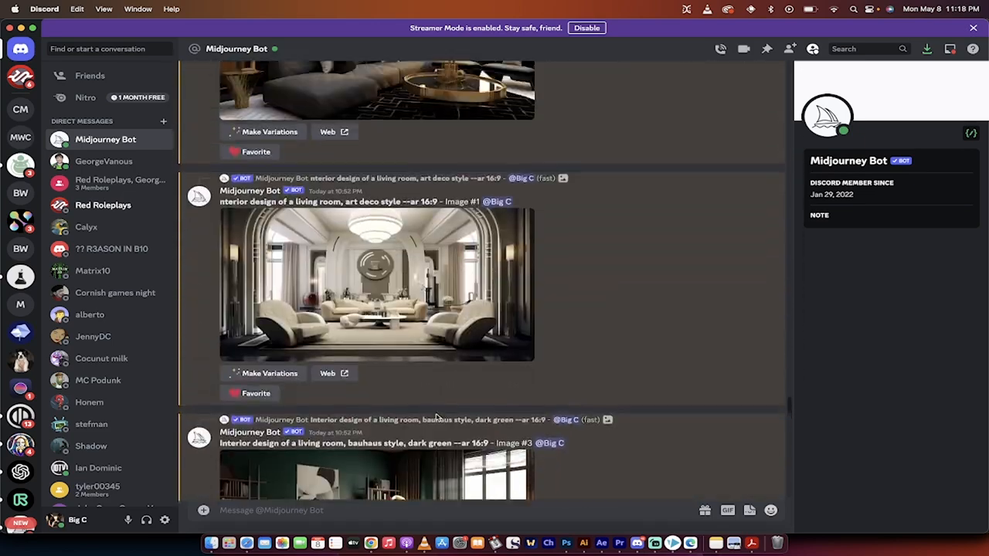
scroll(down, 3)
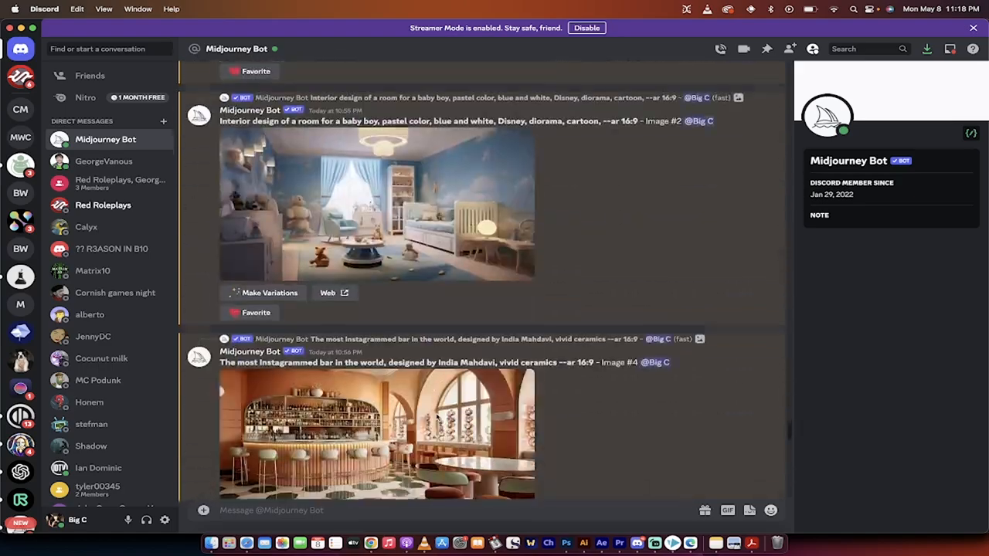
scroll(down, 3)
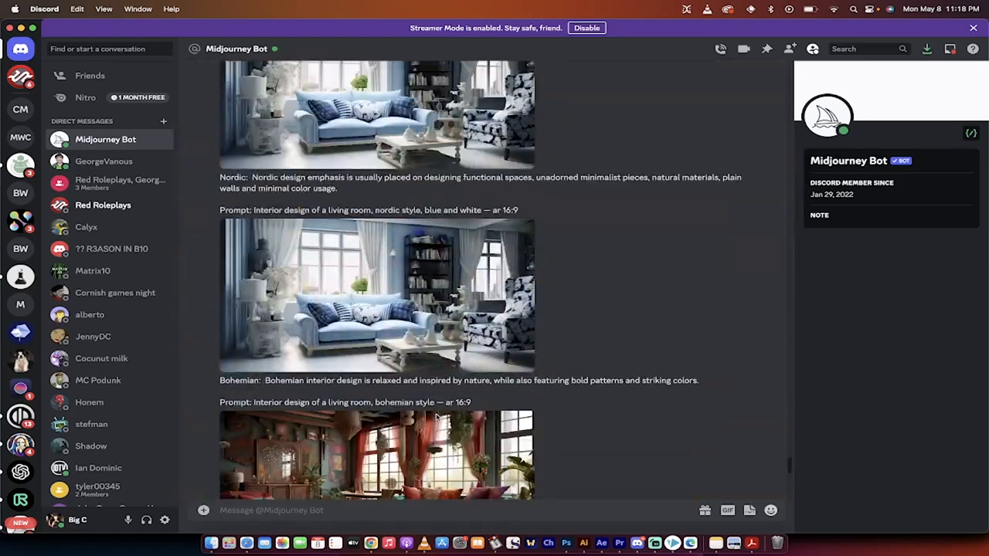
scroll(down, 3)
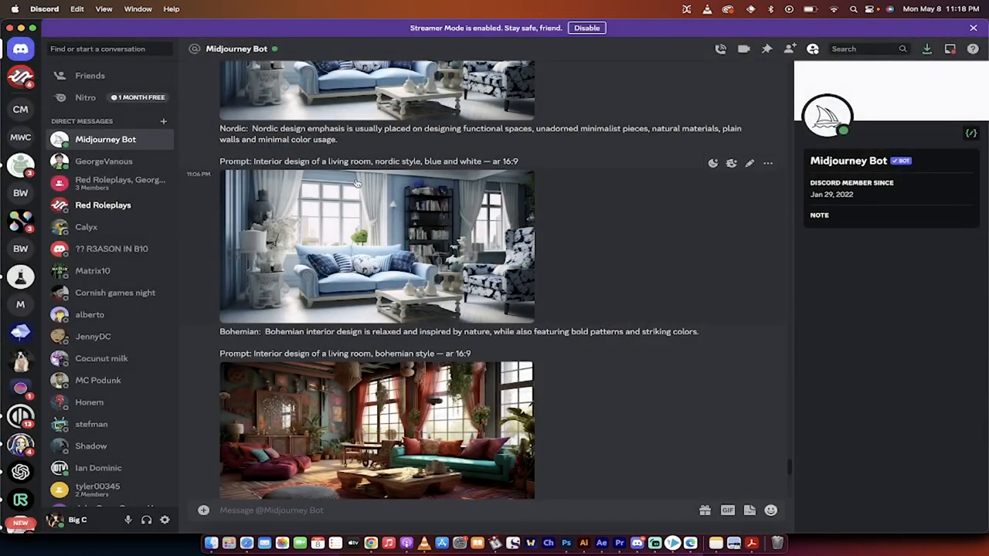
mouse_move(312, 199)
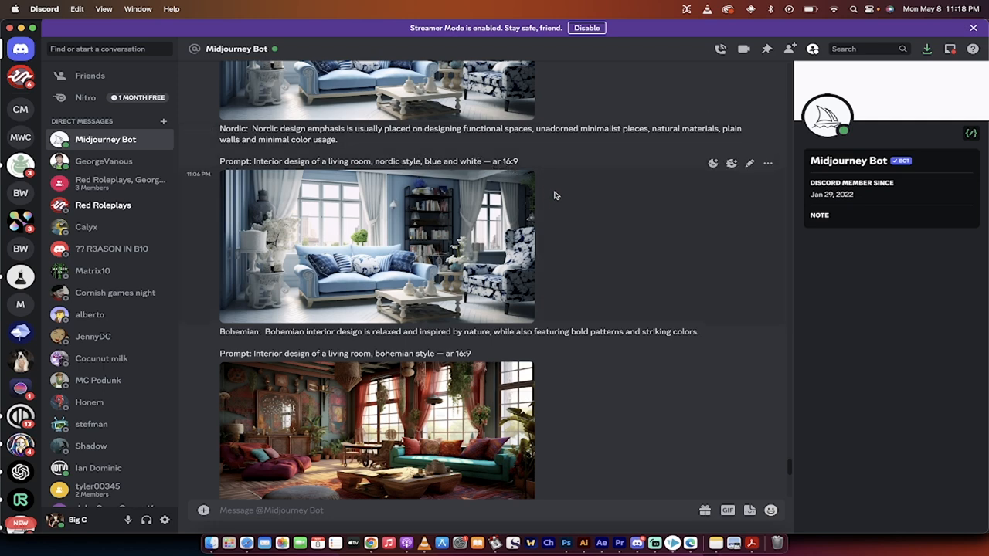
mouse_move(531, 212)
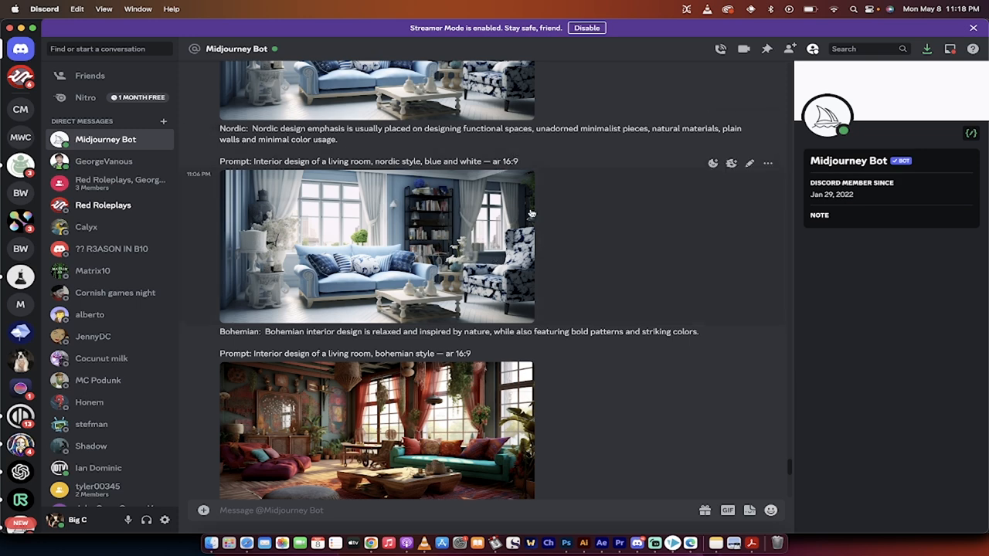
scroll(down, 3)
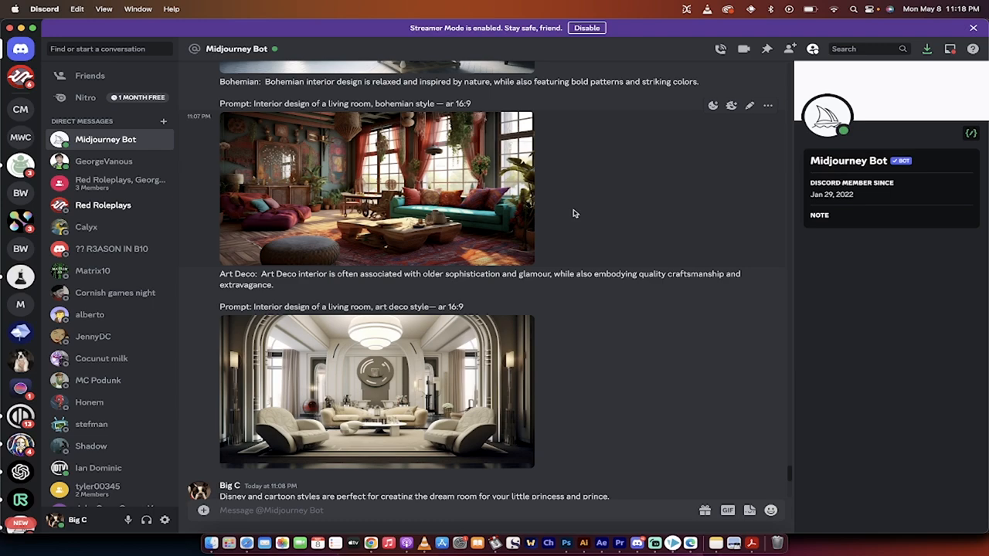
mouse_move(253, 116)
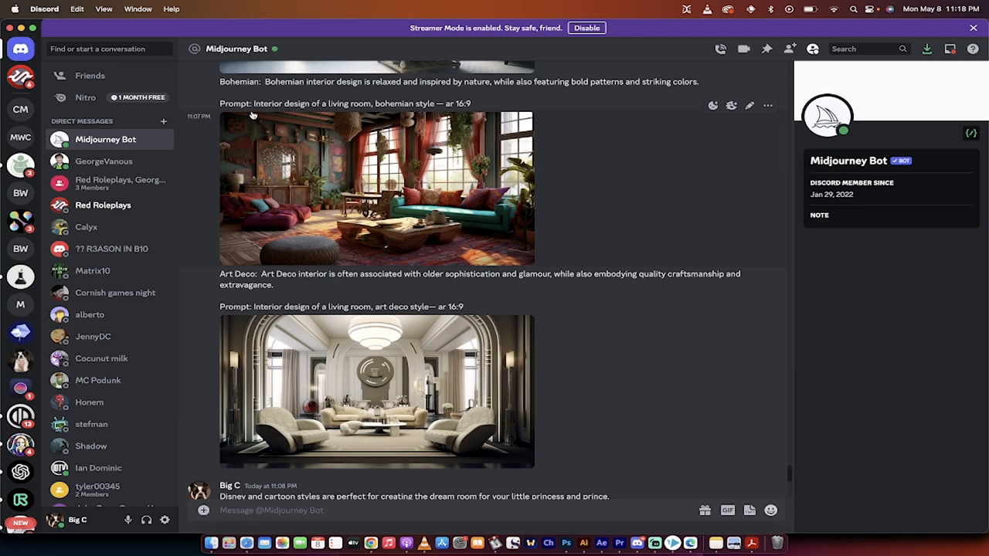
mouse_move(399, 179)
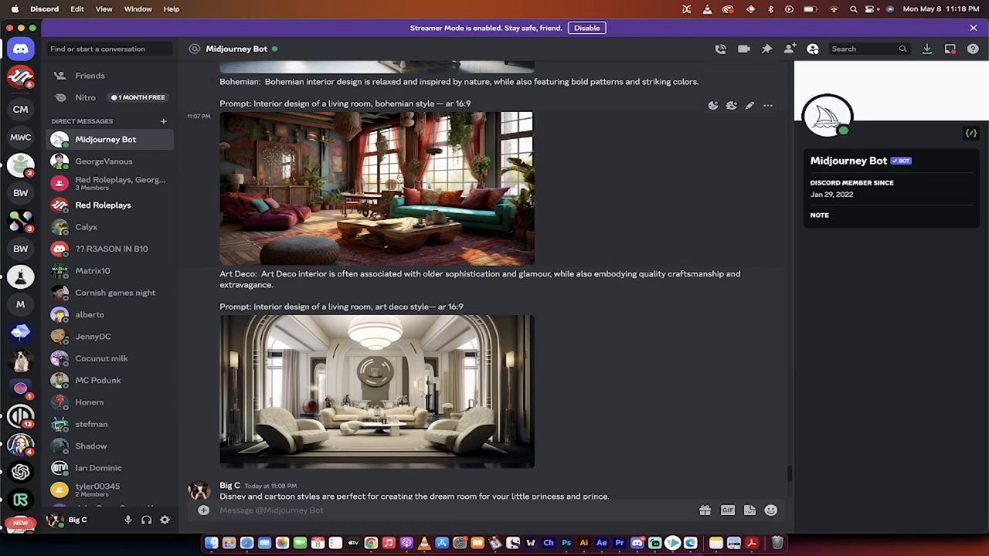
mouse_move(514, 166)
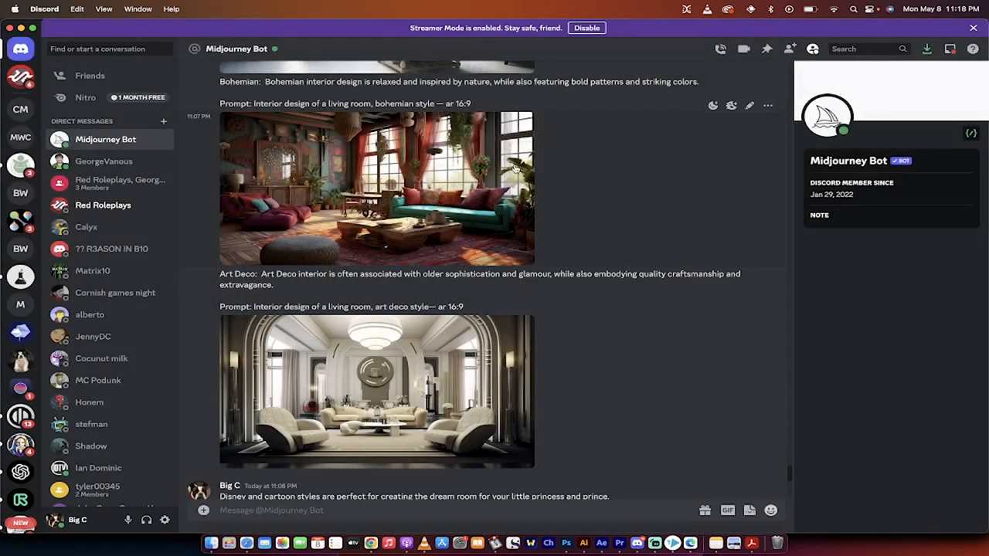
mouse_move(266, 113)
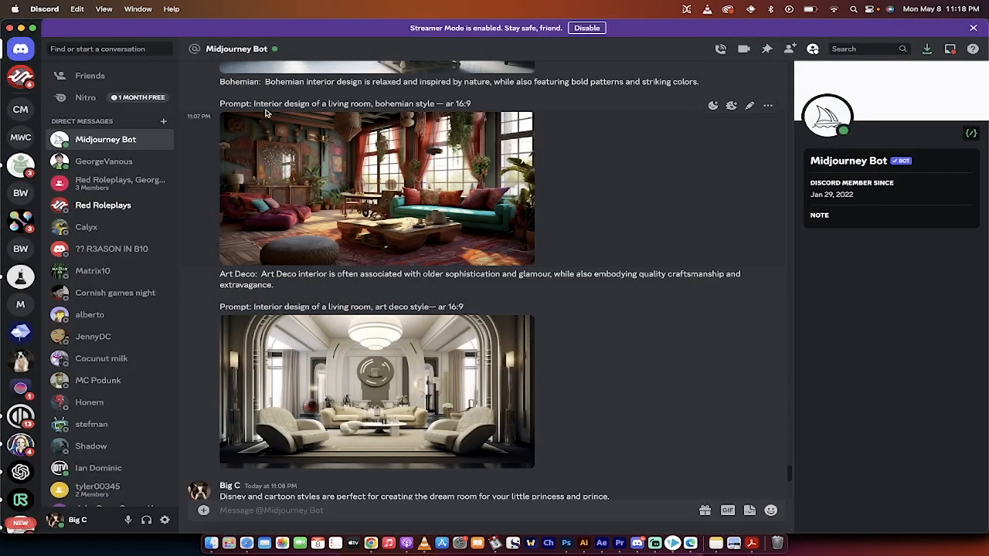
mouse_move(419, 178)
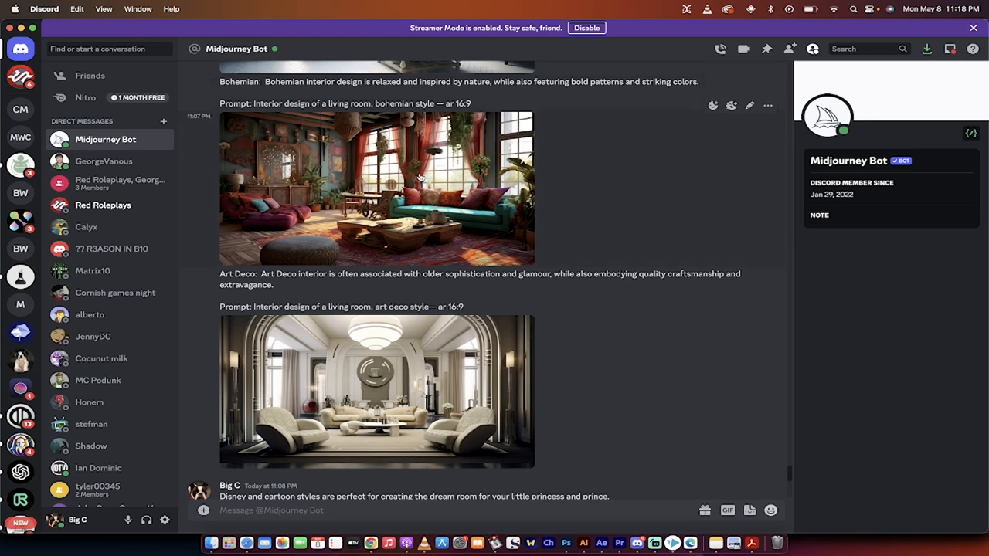
Scroll down to the Bohemian image and the Art Deco description, prompt and render.
scroll(down, 3)
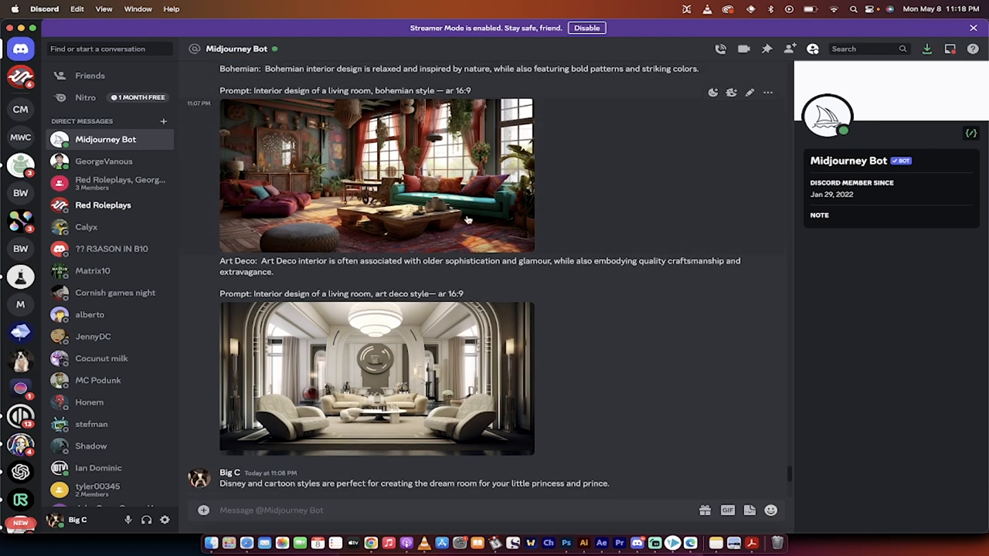
scroll(down, 3)
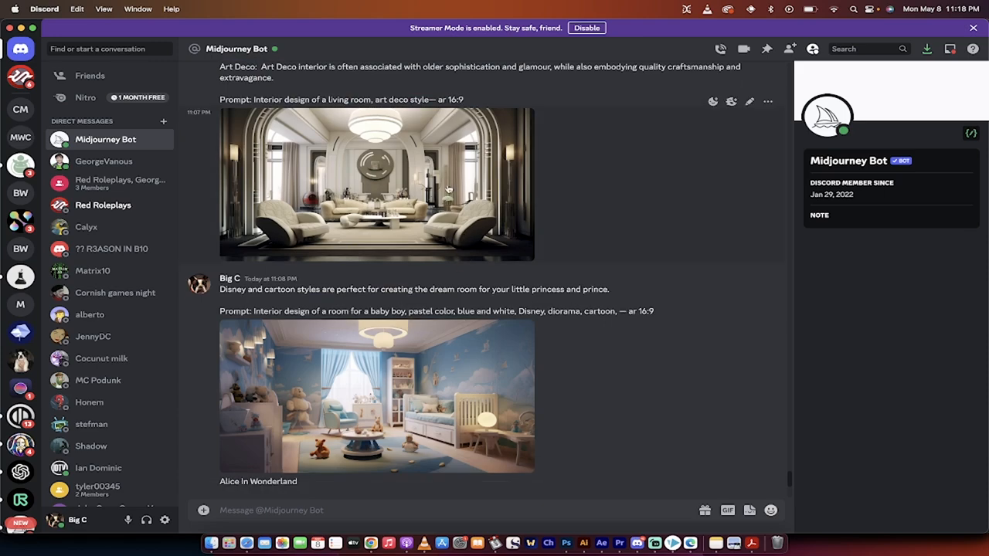
click(376, 183)
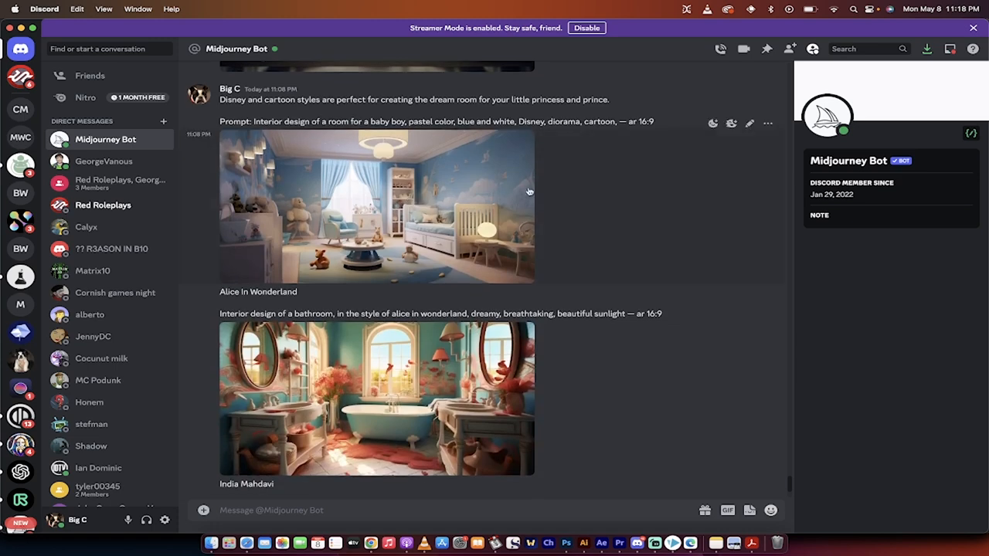
mouse_move(591, 211)
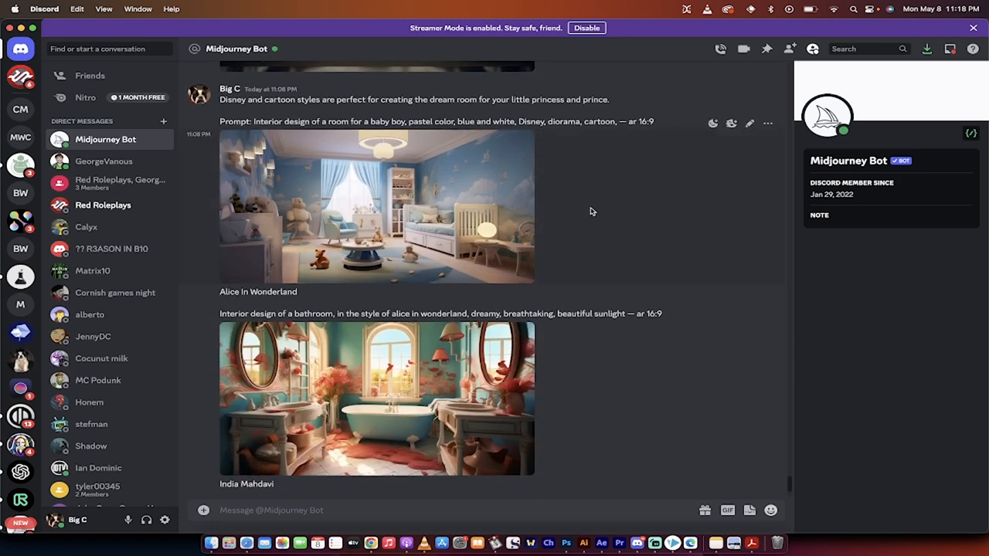
mouse_move(274, 114)
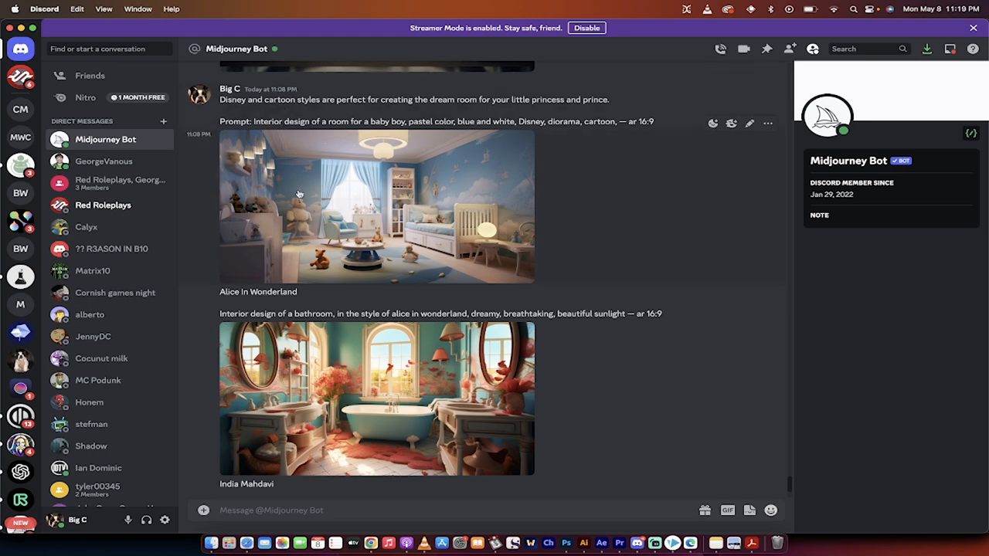
click(376, 206)
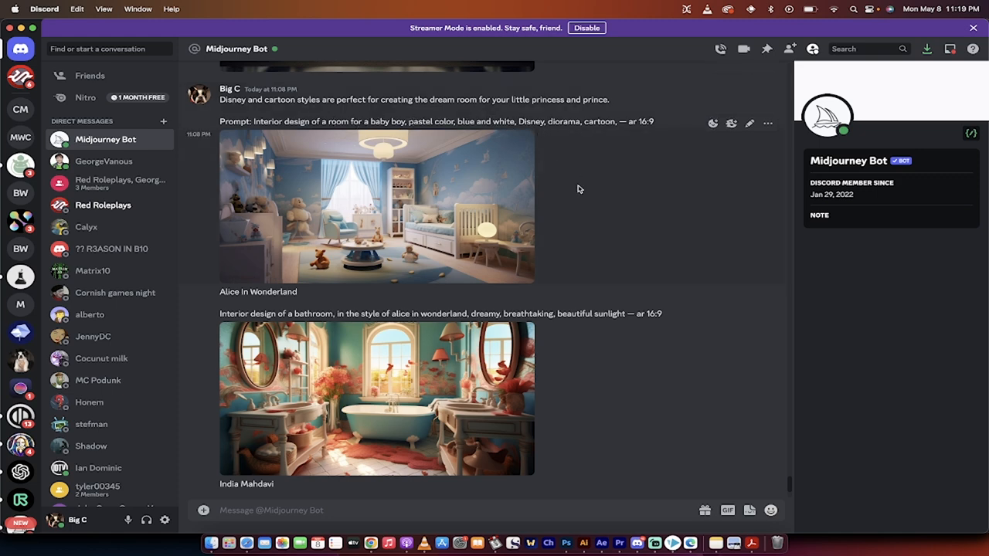
Scroll past the Alice in Wonderland bathroom to the India Mahdavi bar render and prompt.
scroll(down, 3)
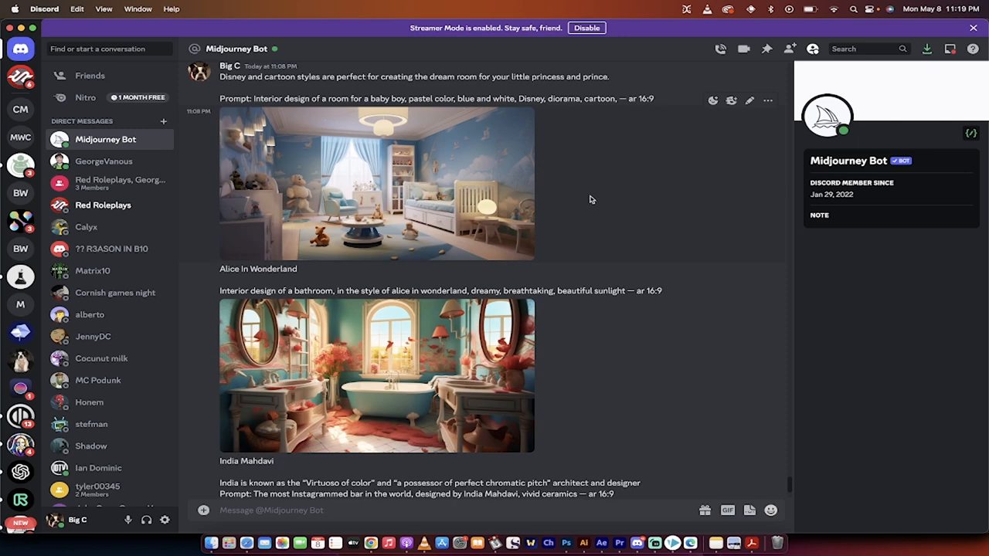
scroll(down, 3)
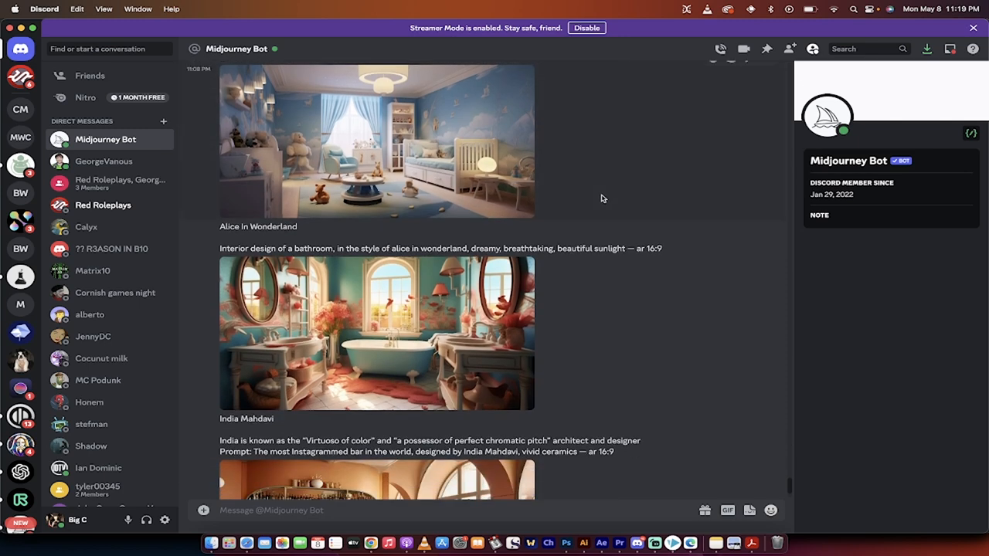
scroll(down, 3)
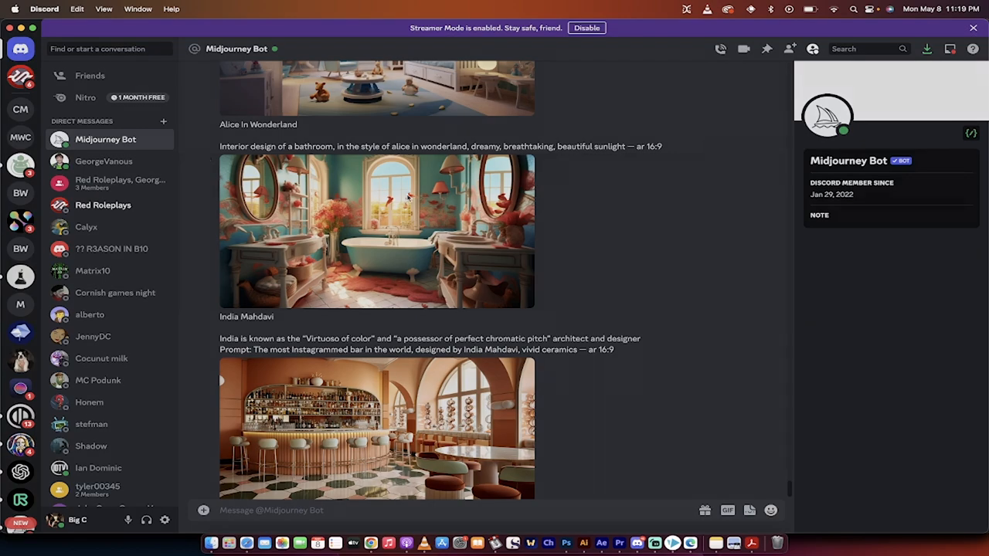
click(376, 230)
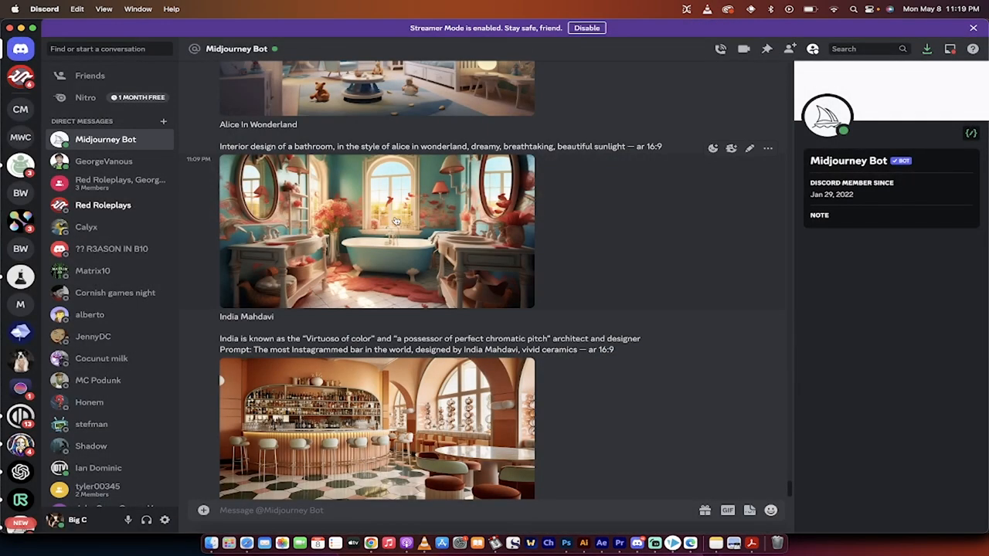
mouse_move(429, 238)
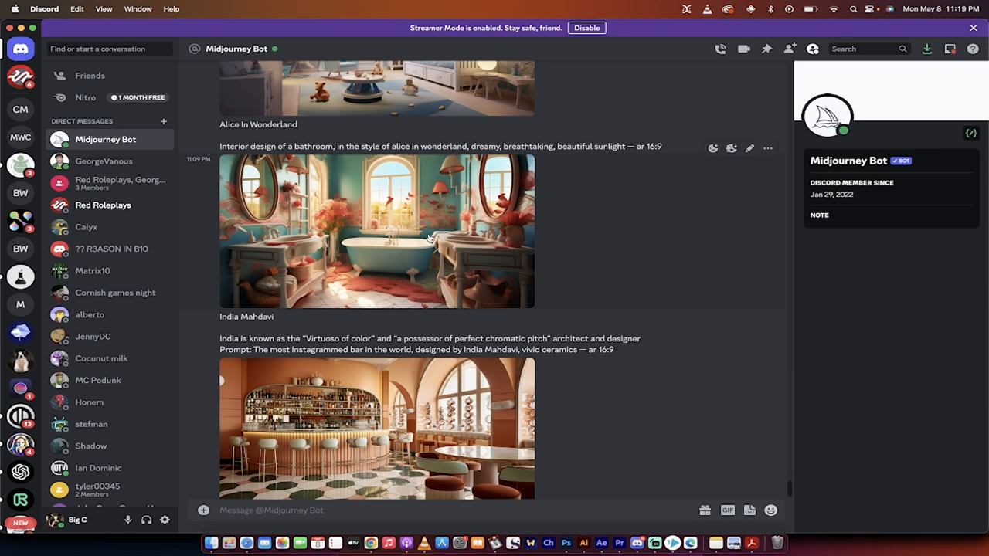
mouse_move(492, 240)
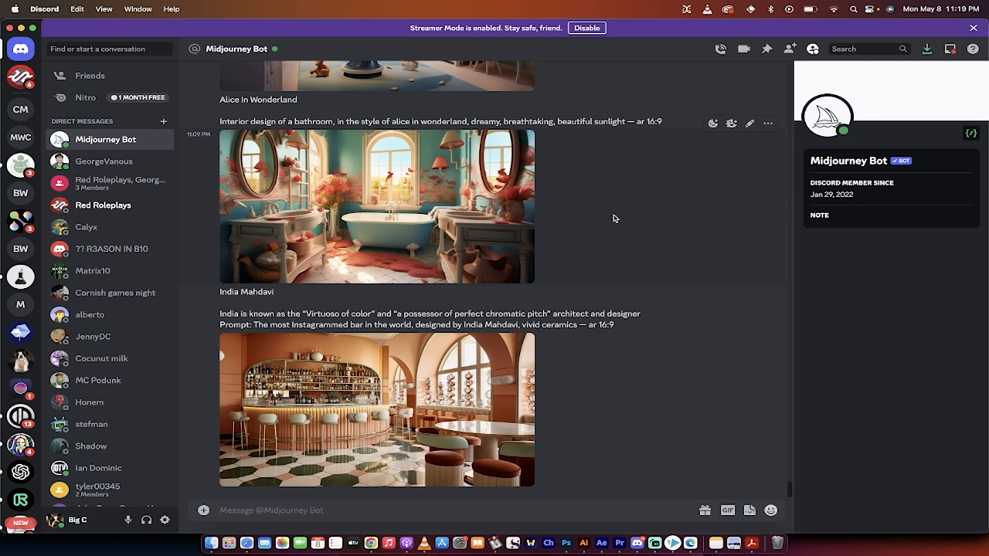
mouse_move(457, 214)
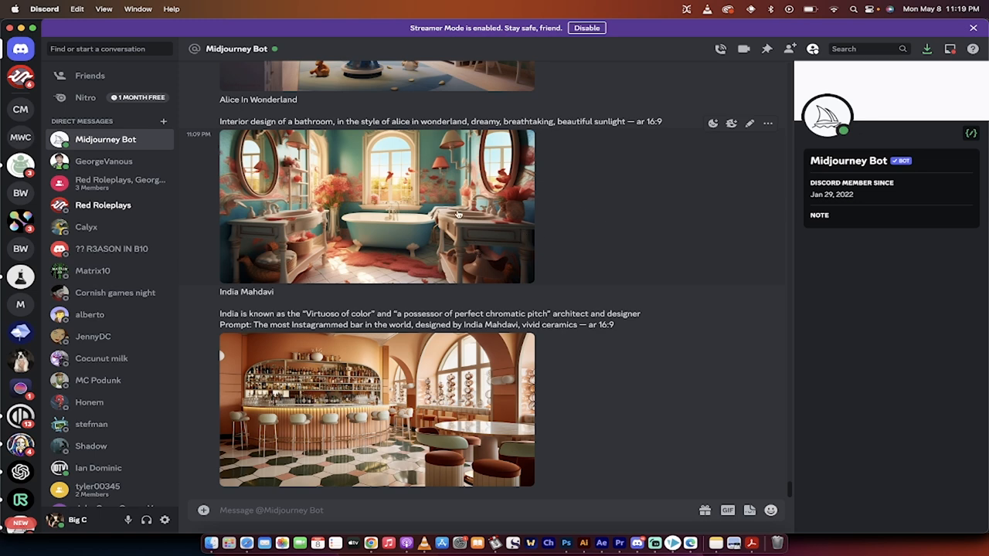
mouse_move(434, 380)
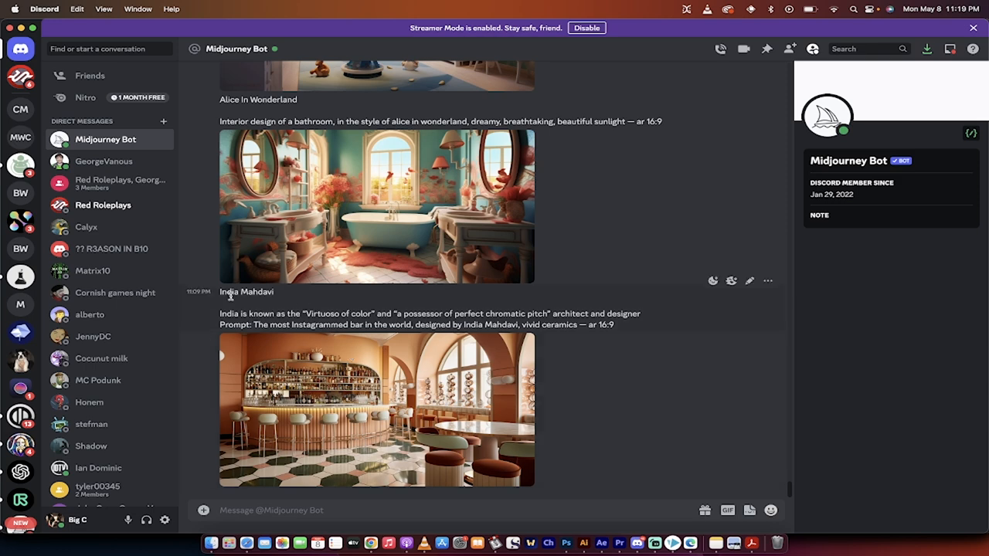
mouse_move(263, 312)
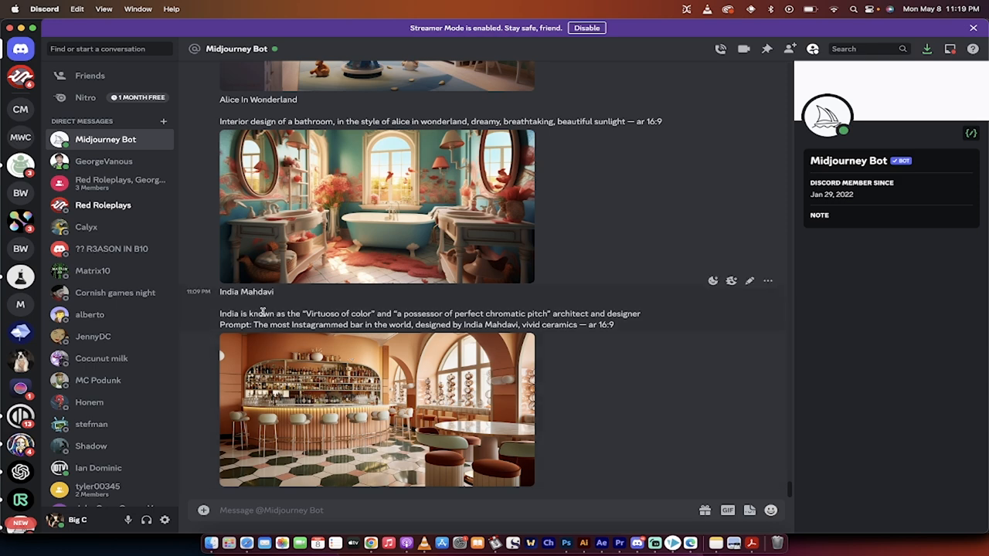
mouse_move(467, 308)
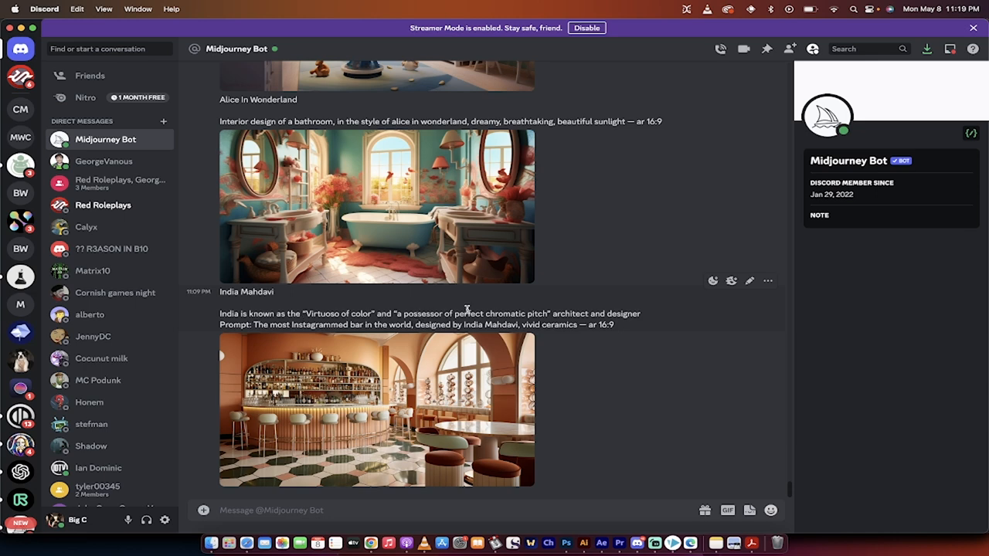
mouse_move(492, 318)
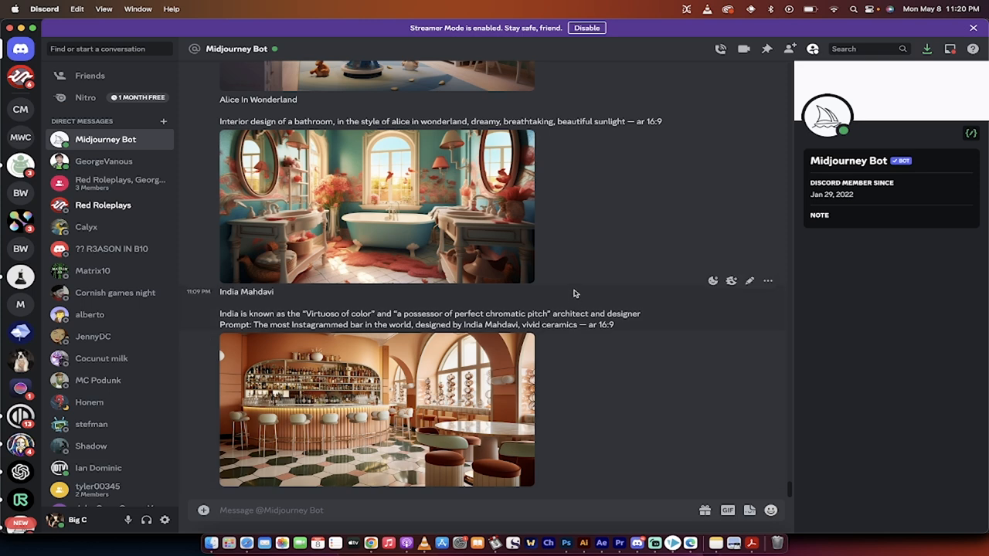
mouse_move(555, 243)
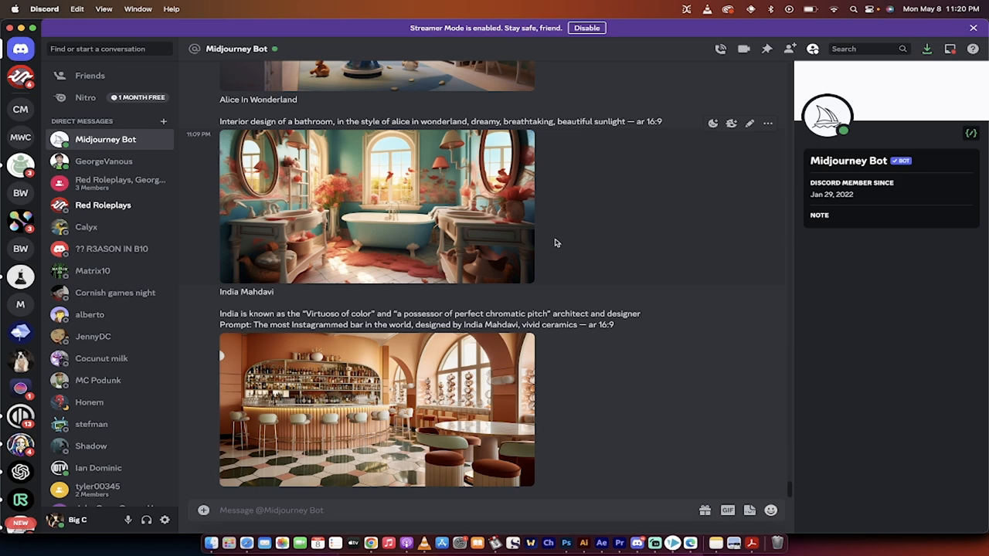
mouse_move(584, 298)
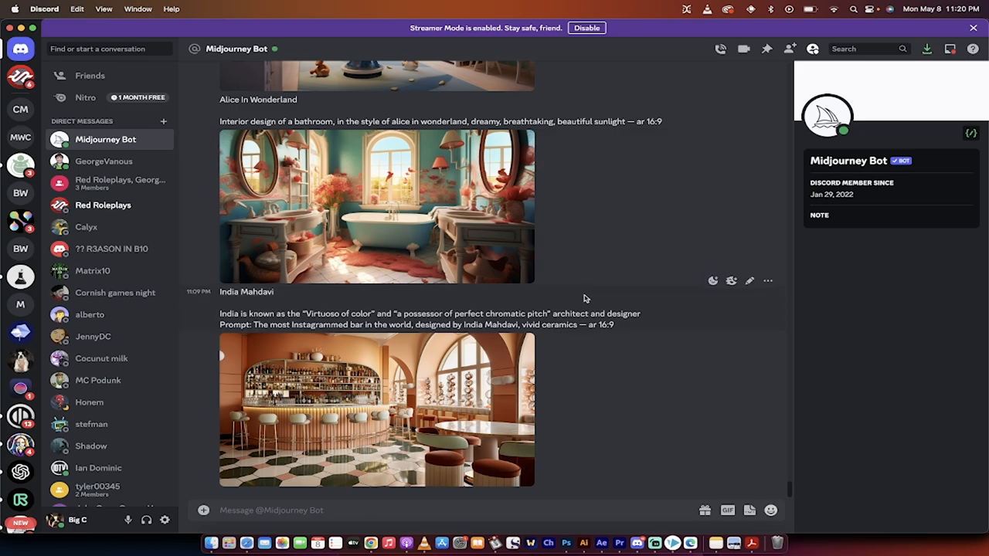